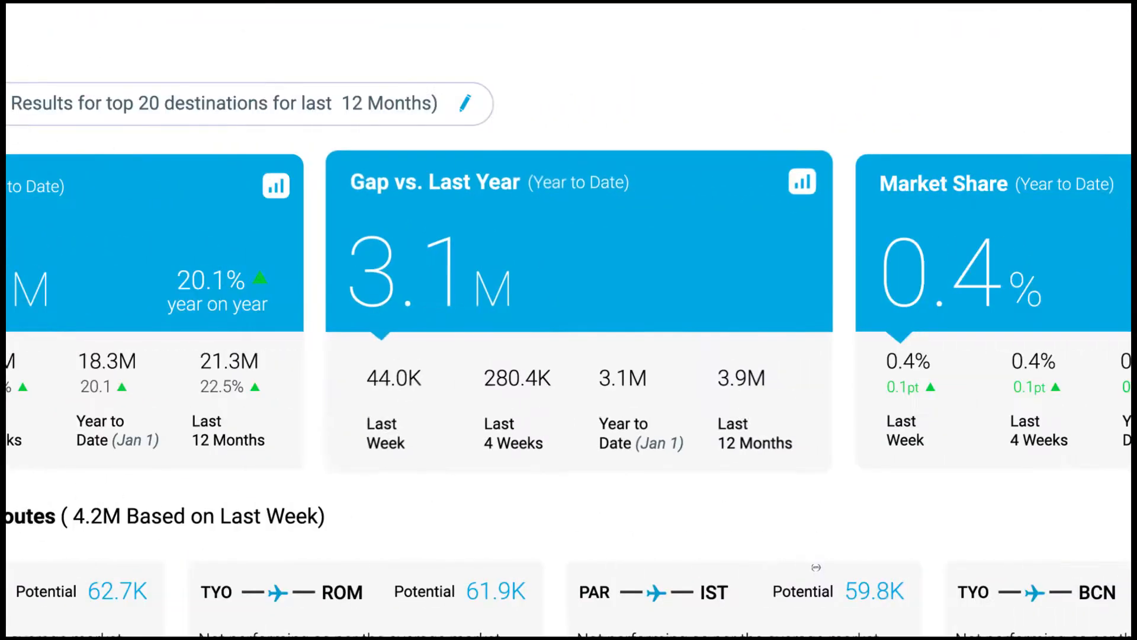
{"action": "scroll", "scroll_direction": "down", "scroll_amount": 3}
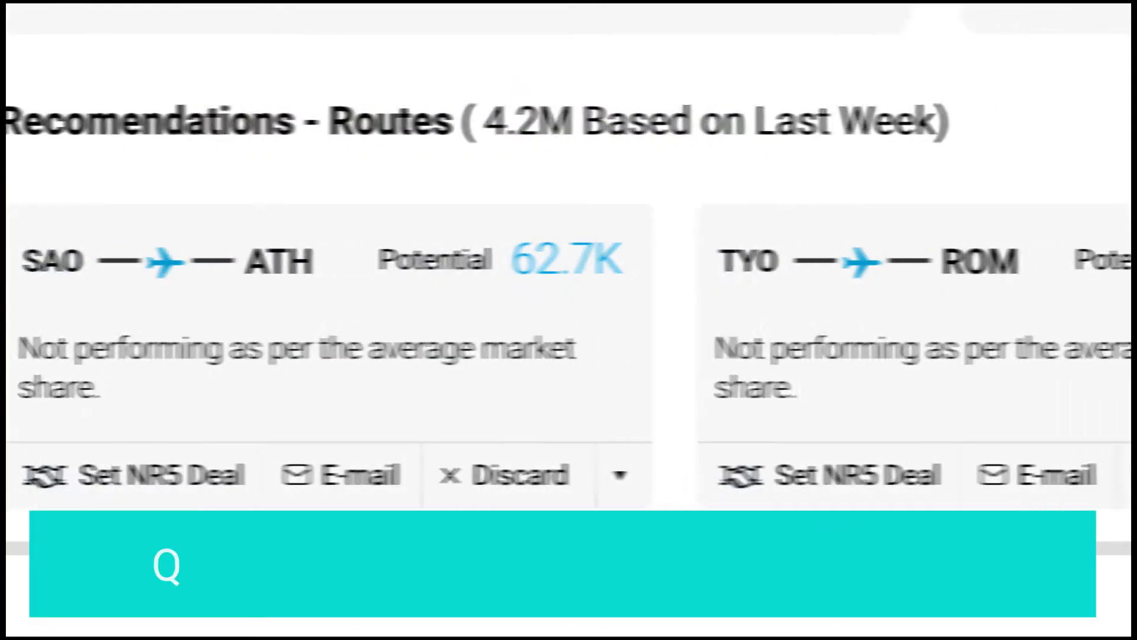